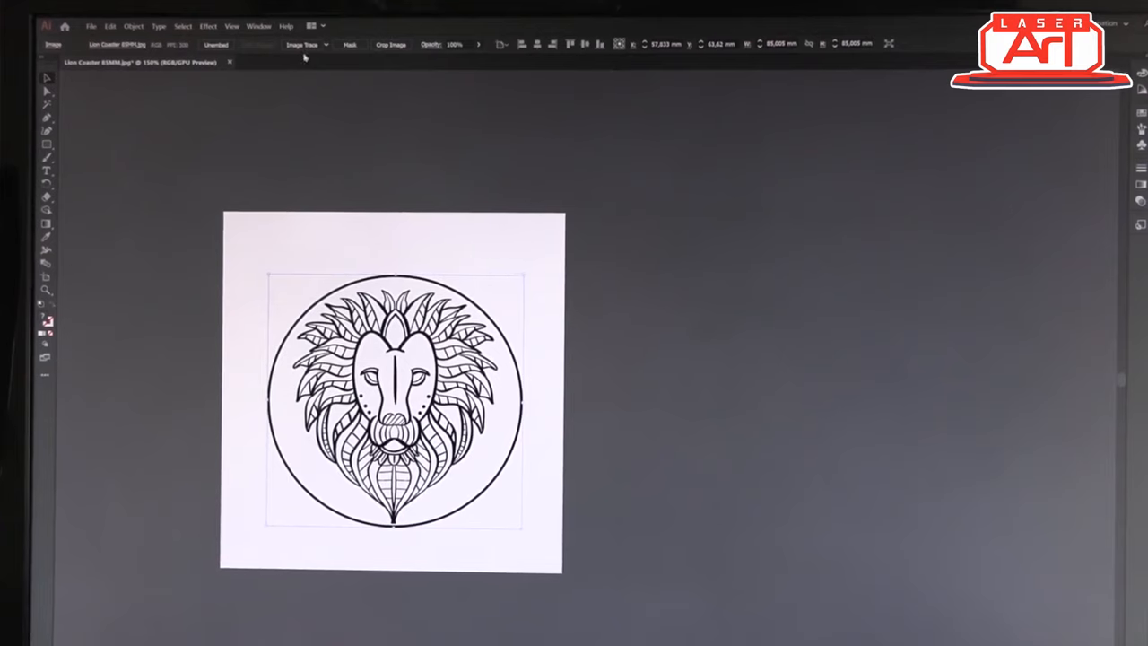
# Step: Image-trace the lion coaster picture and ungroup the traced artwork into separate paths
pyautogui.click(302, 44)
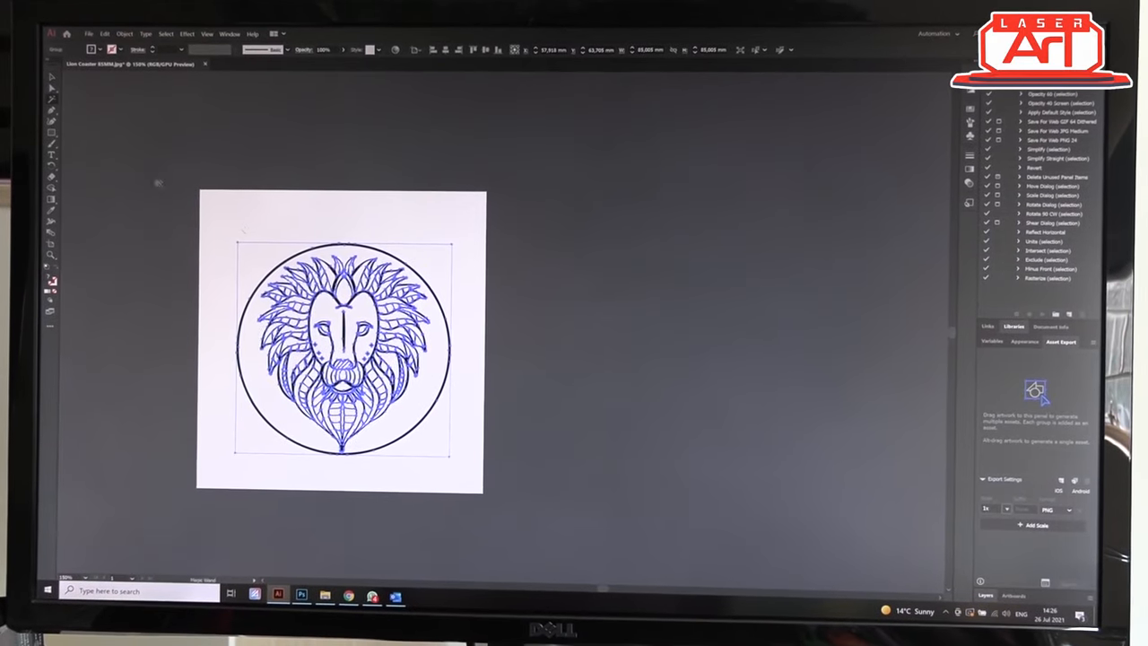
pyautogui.rightClick(359, 340)
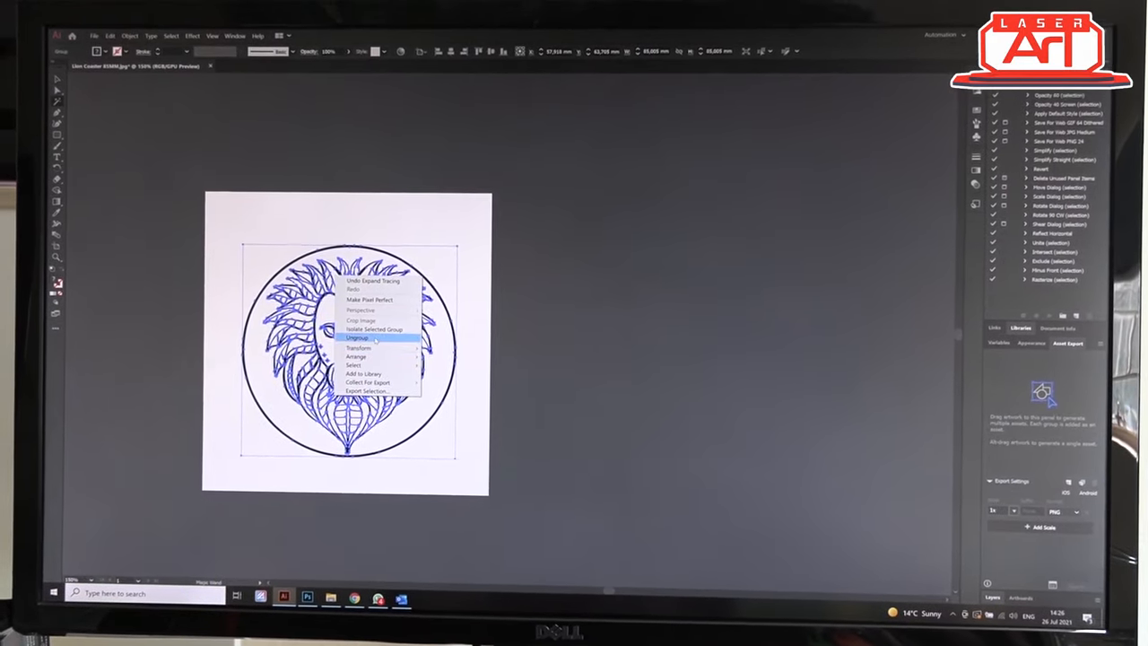
pyautogui.click(358, 338)
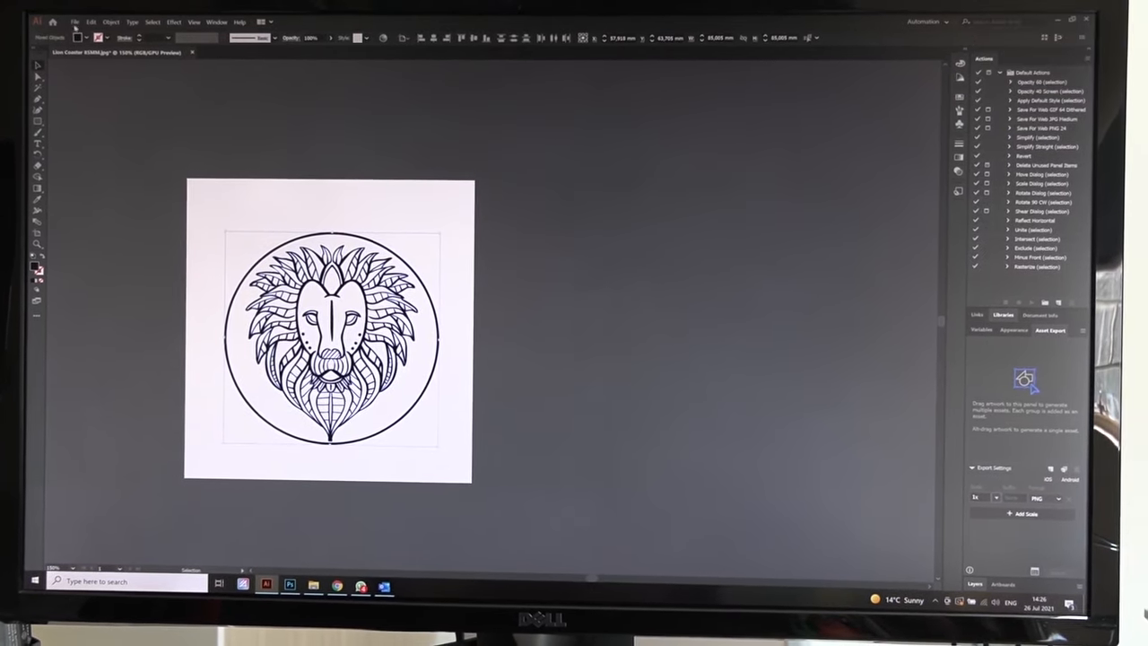
# Step: Export the lion artwork as a DXF file 'Lion Coaster 85MM' with default DXF options
pyautogui.click(76, 21)
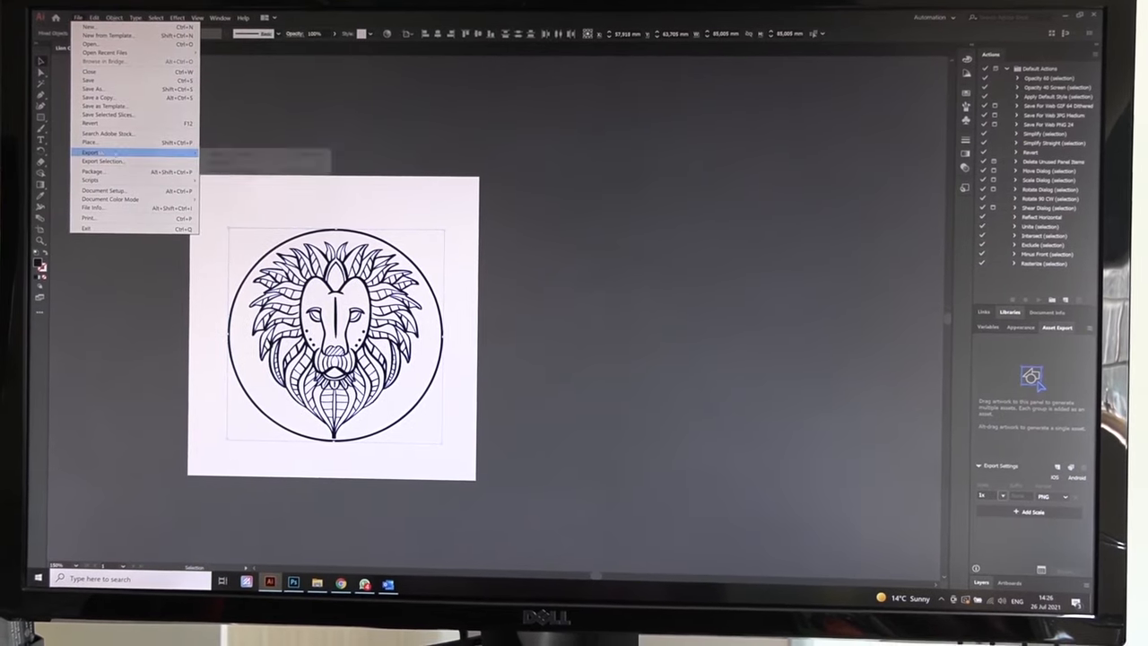
pyautogui.click(90, 152)
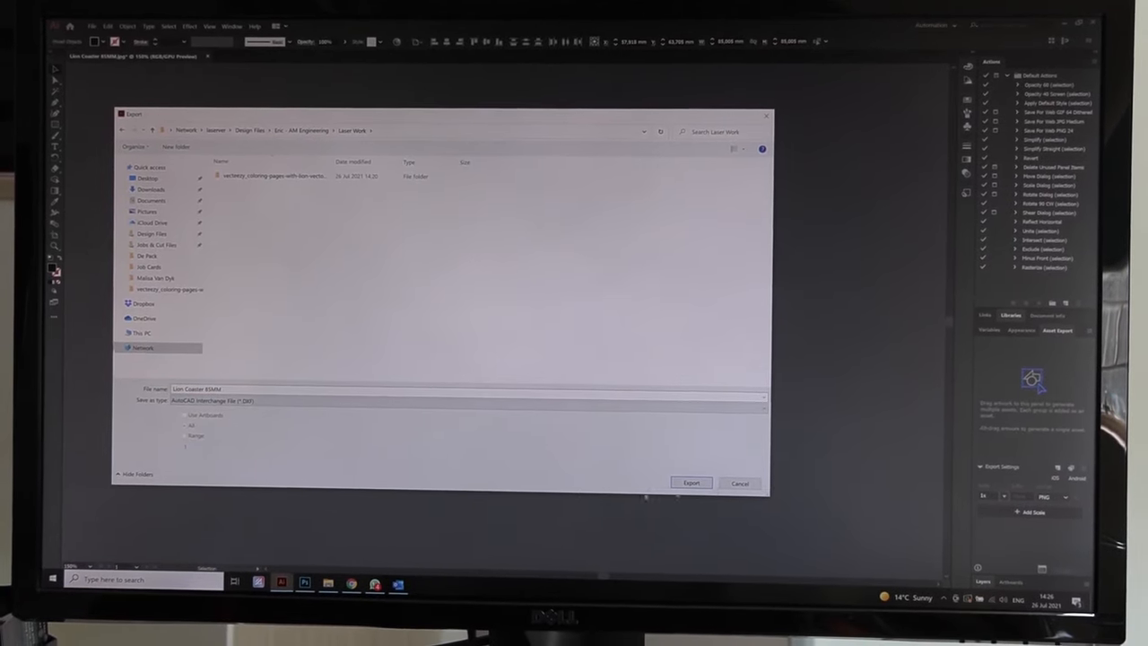
pyautogui.click(690, 482)
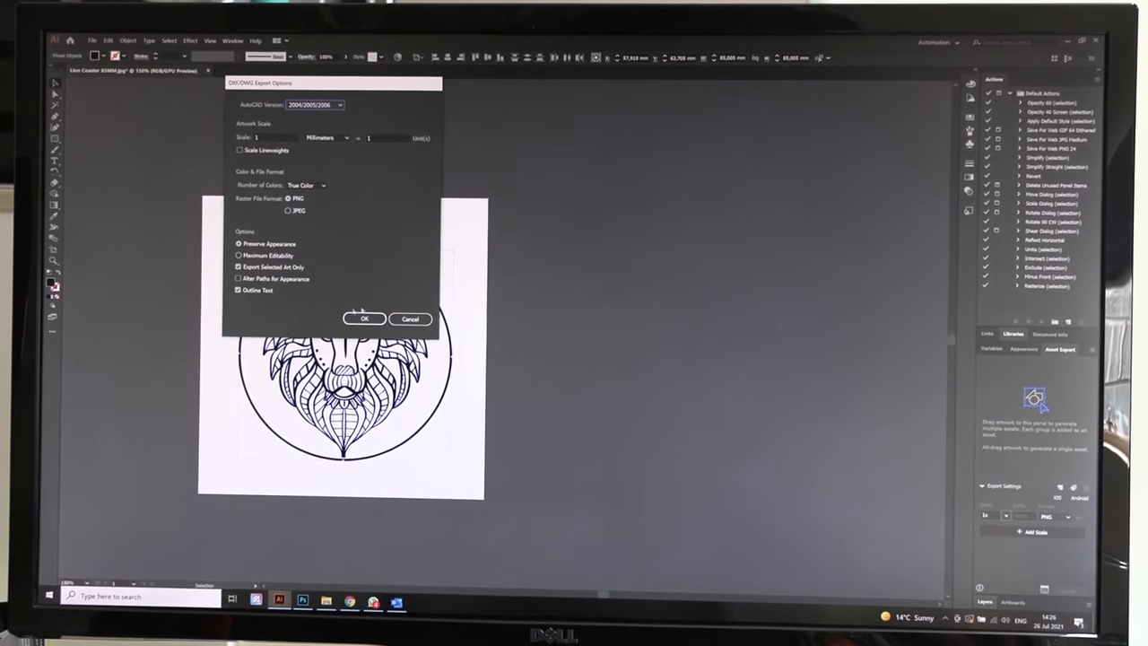
pyautogui.click(364, 319)
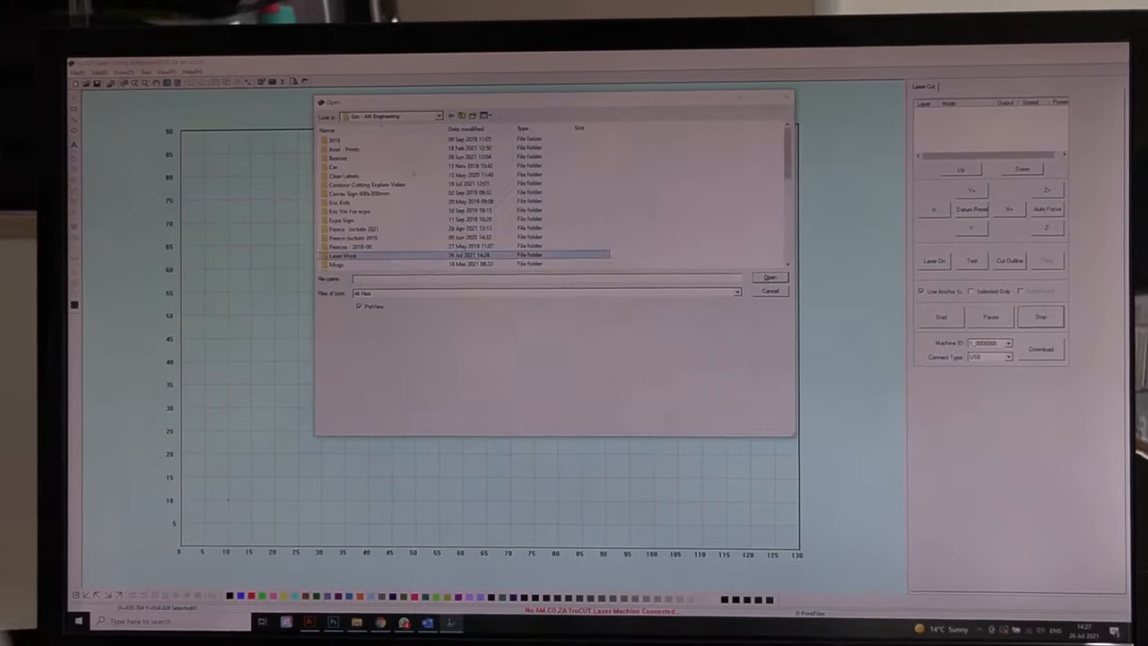
# Step: Browse into the Laser Work folder to open the lion coaster DXF
pyautogui.click(769, 276)
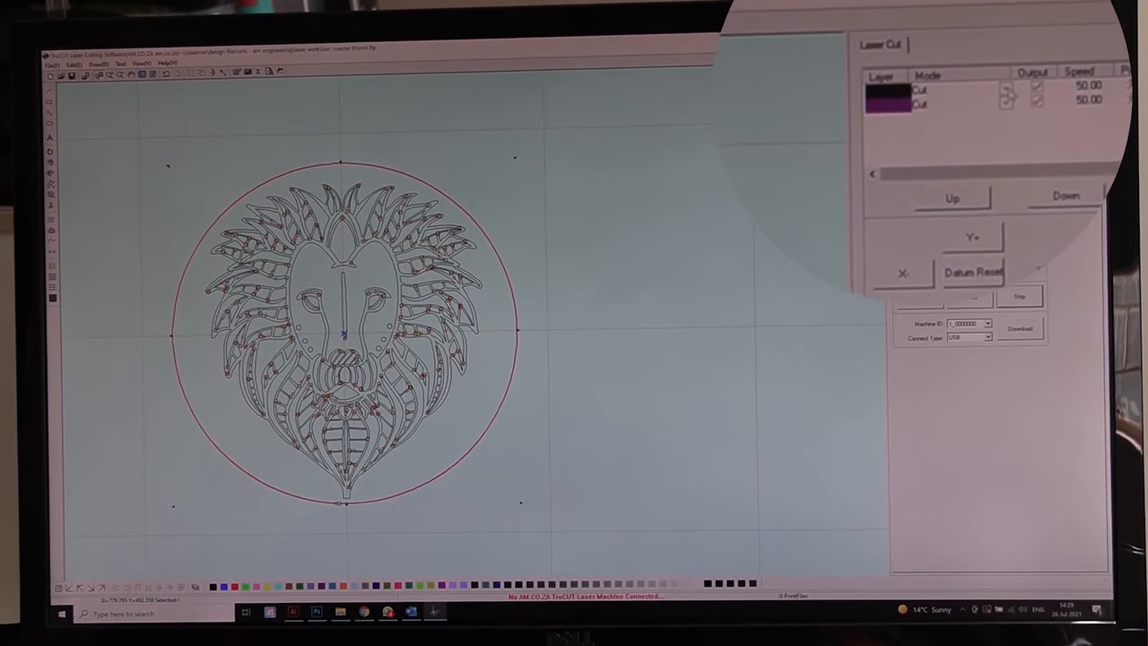
# Step: Switch the black lion layer's mode to Engrave, leaving the purple circle as Cut
pyautogui.click(955, 114)
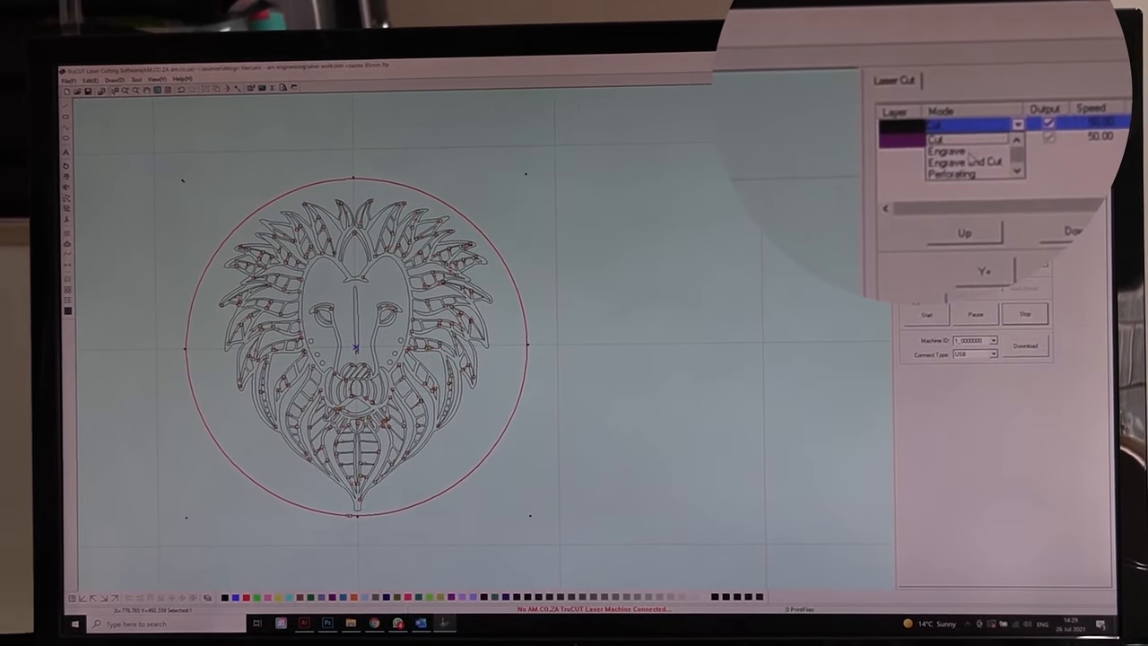
pyautogui.click(946, 151)
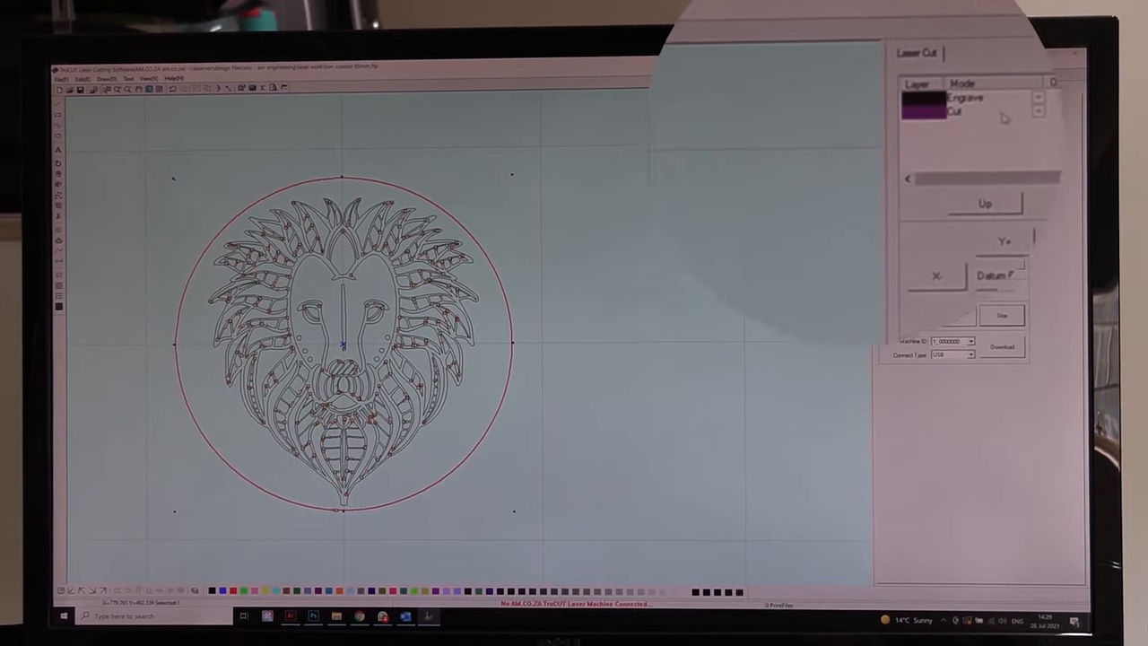
# Step: Accept the cut layer's speed 20 and power 65, then enter engrave speed 500 and power 45
pyautogui.doubleClick(955, 112)
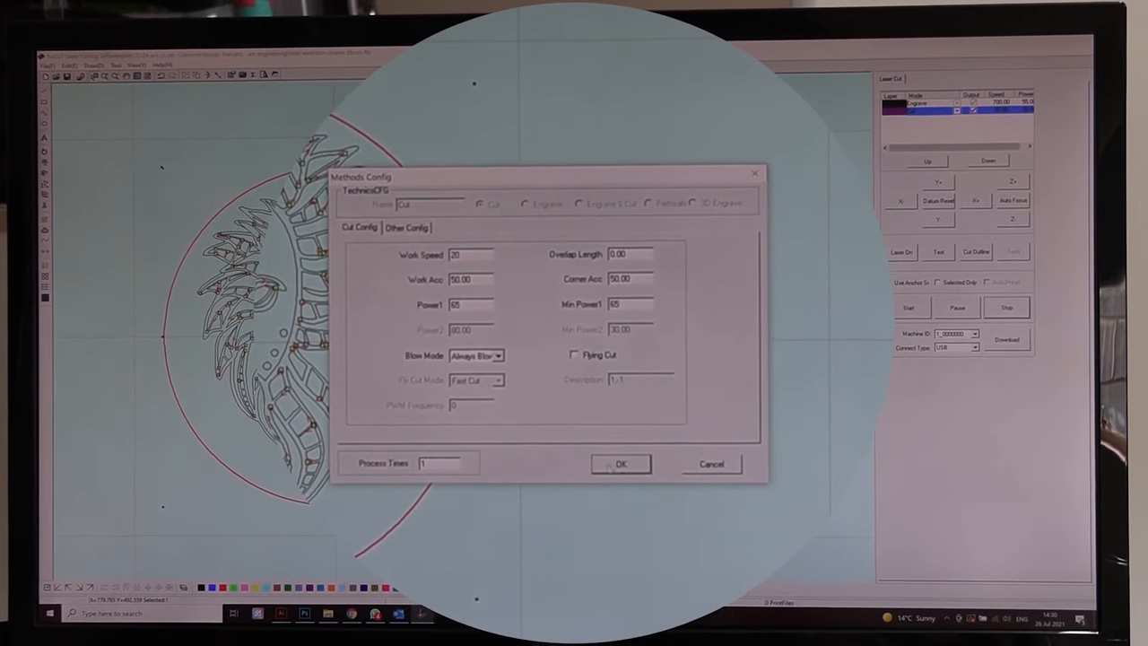
pyautogui.click(620, 463)
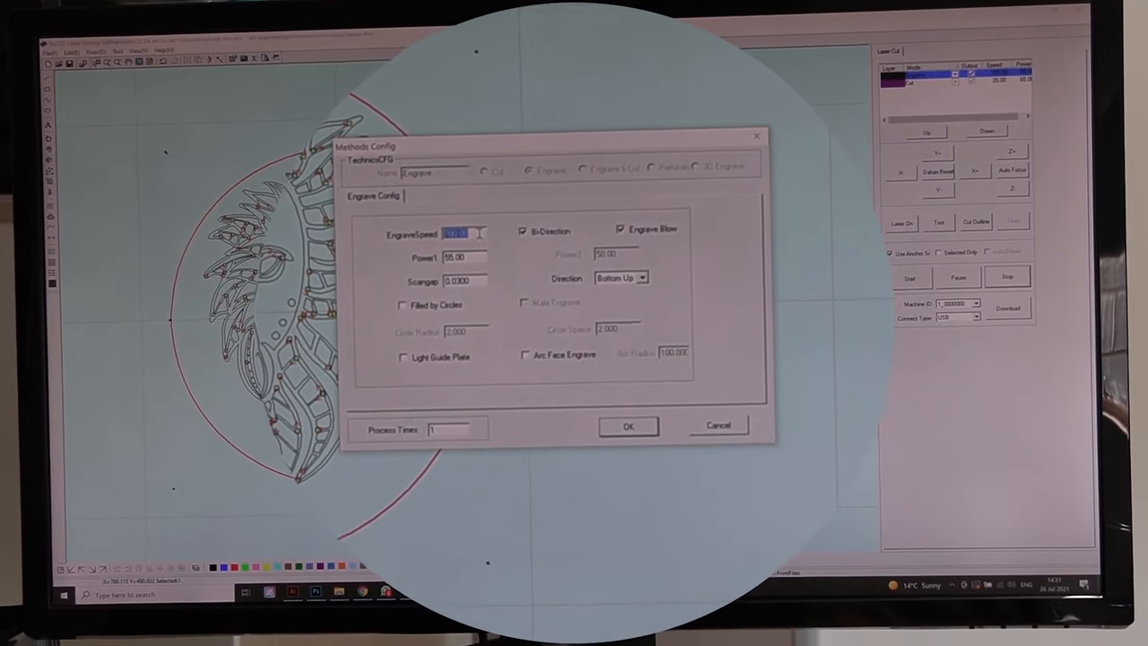
pyautogui.write('500')
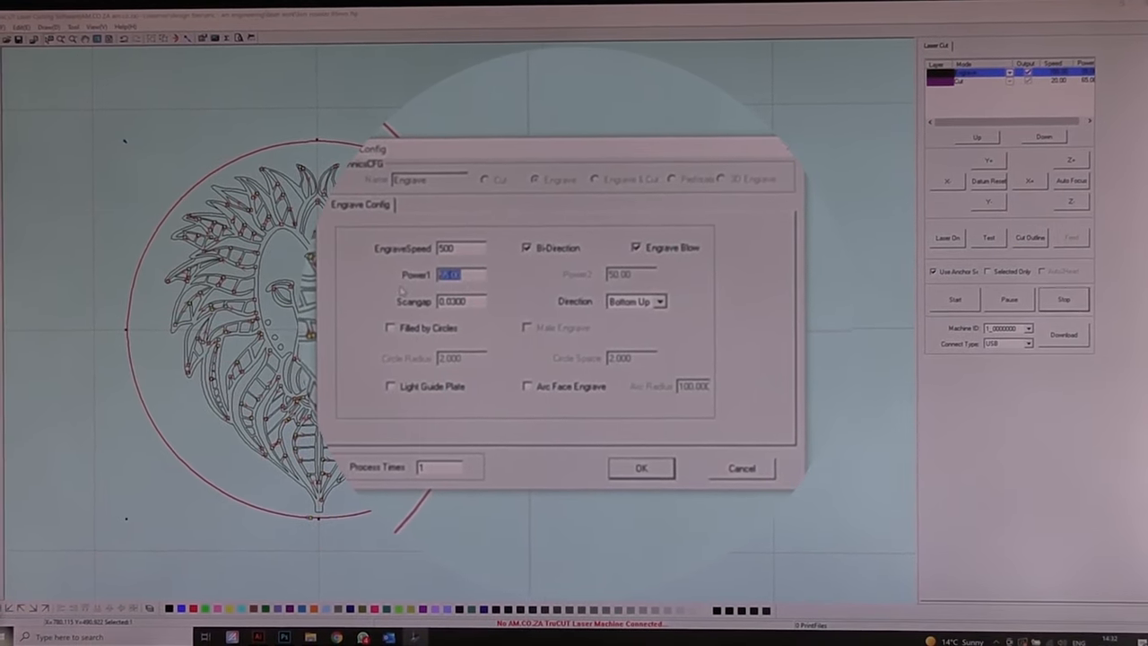
pyautogui.write('45')
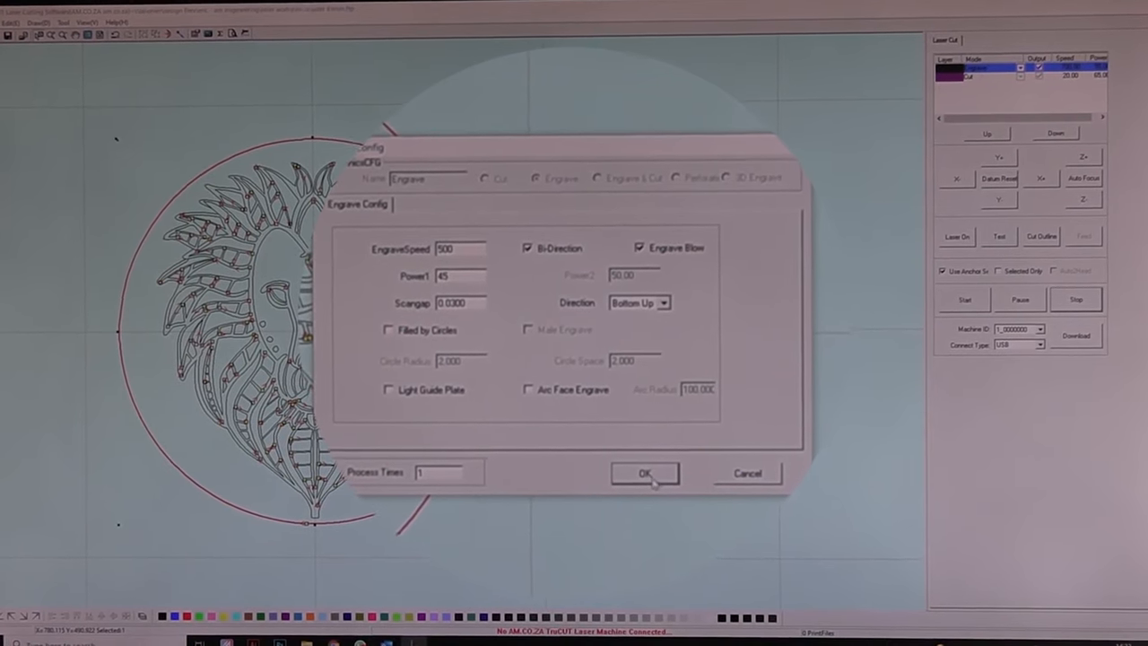
# Step: Confirm engrave speed 500 and power 45, then resize the lion design proportionally
pyautogui.click(644, 472)
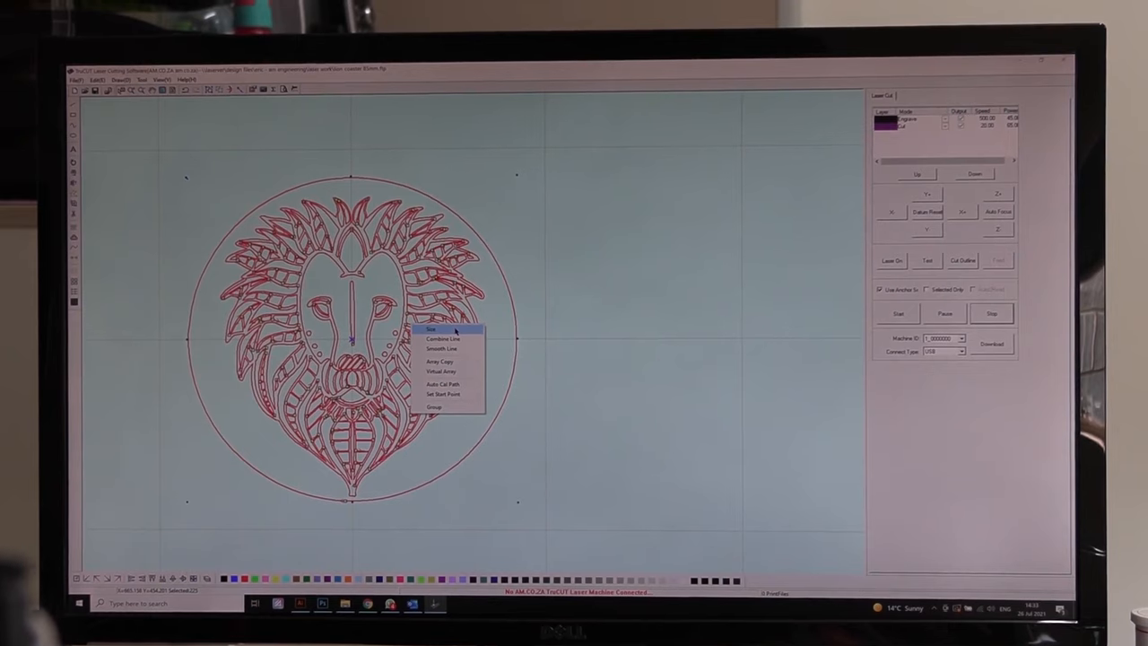
pyautogui.click(433, 329)
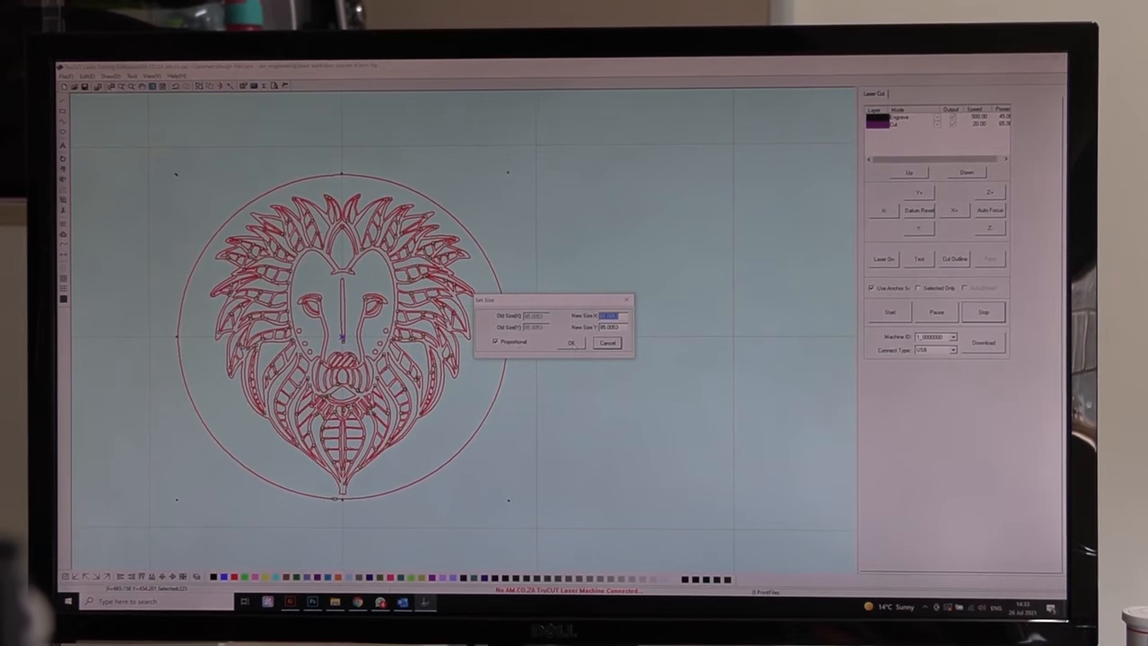
pyautogui.click(572, 342)
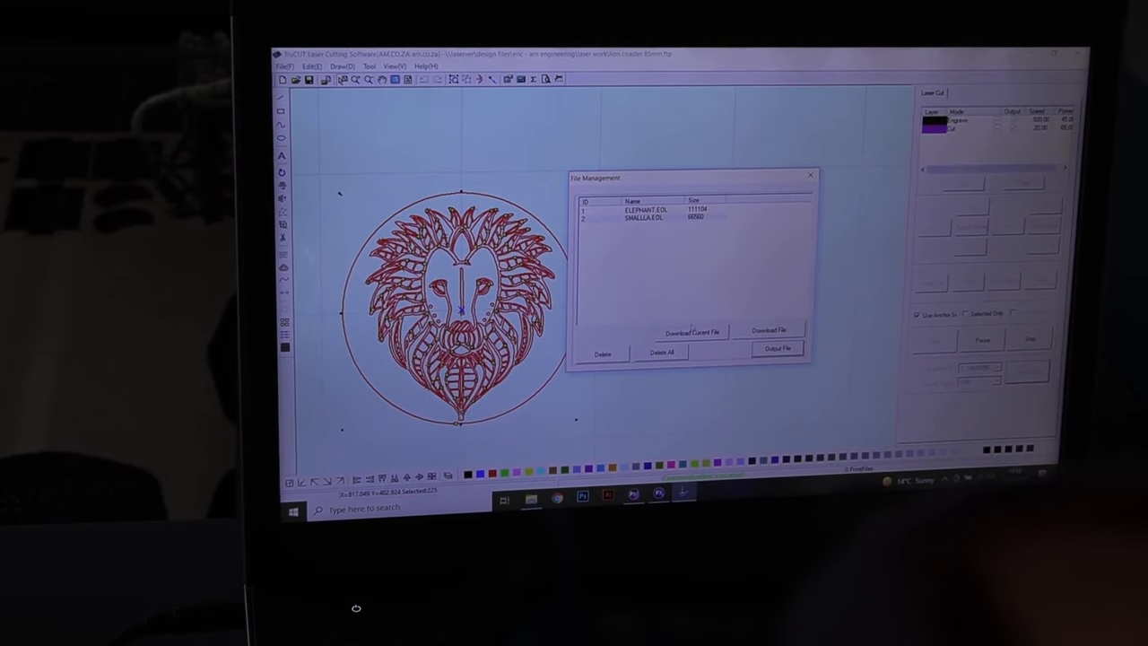
# Step: Download the lion design to the laser engraver under the file name 'Lion'
pyautogui.click(691, 332)
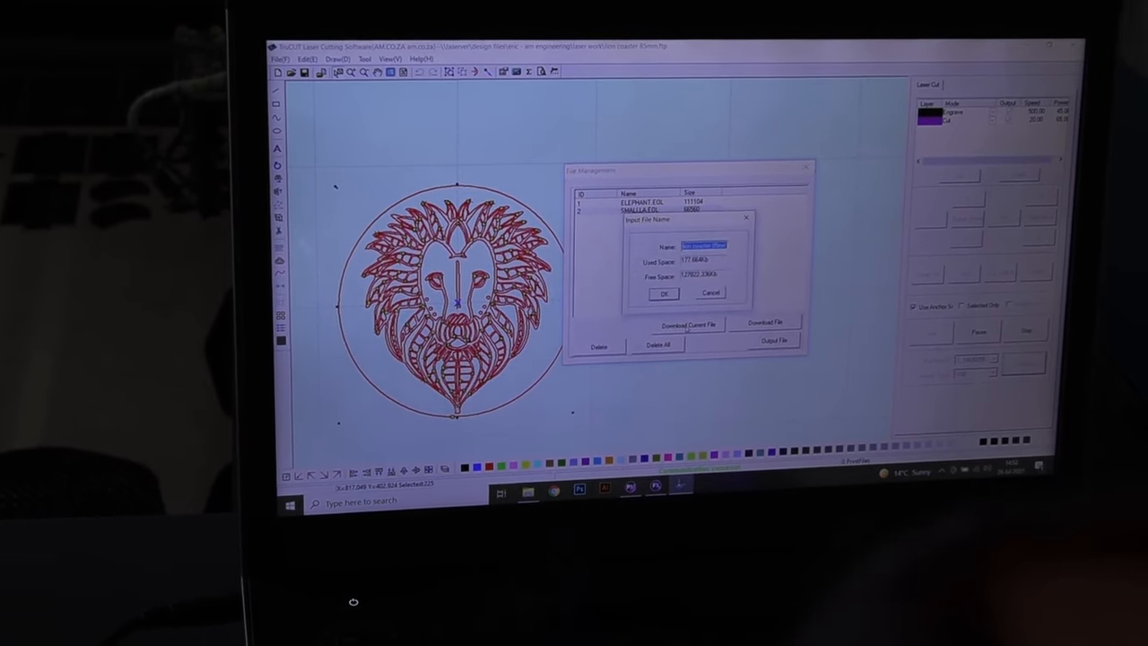
pyautogui.write('LionC')
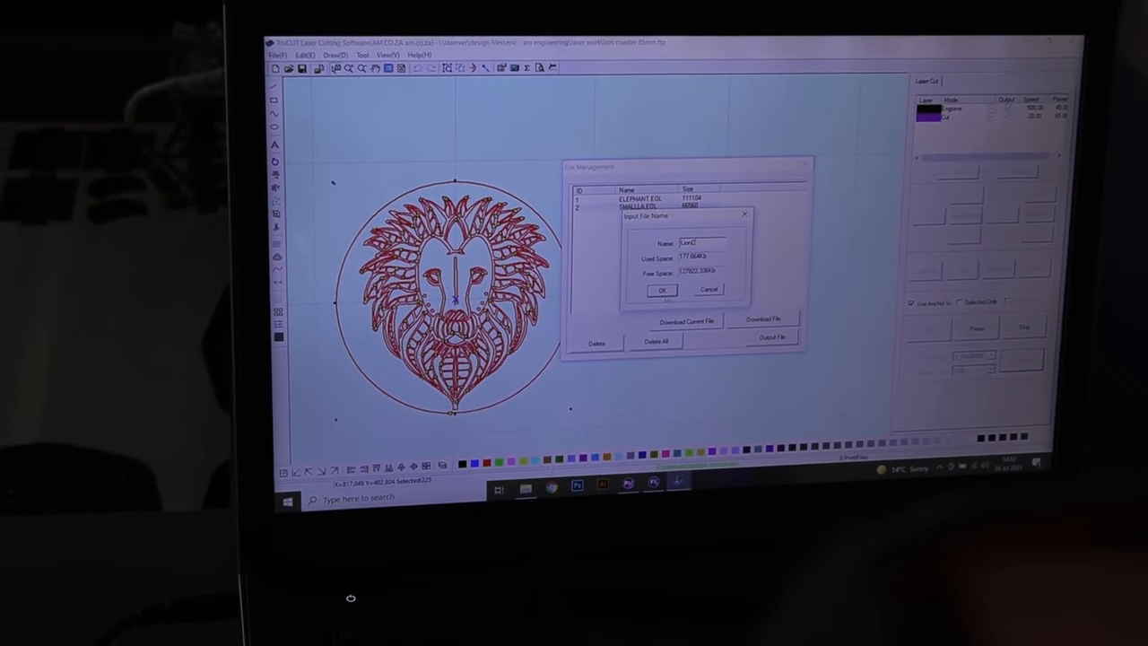
pyautogui.click(662, 290)
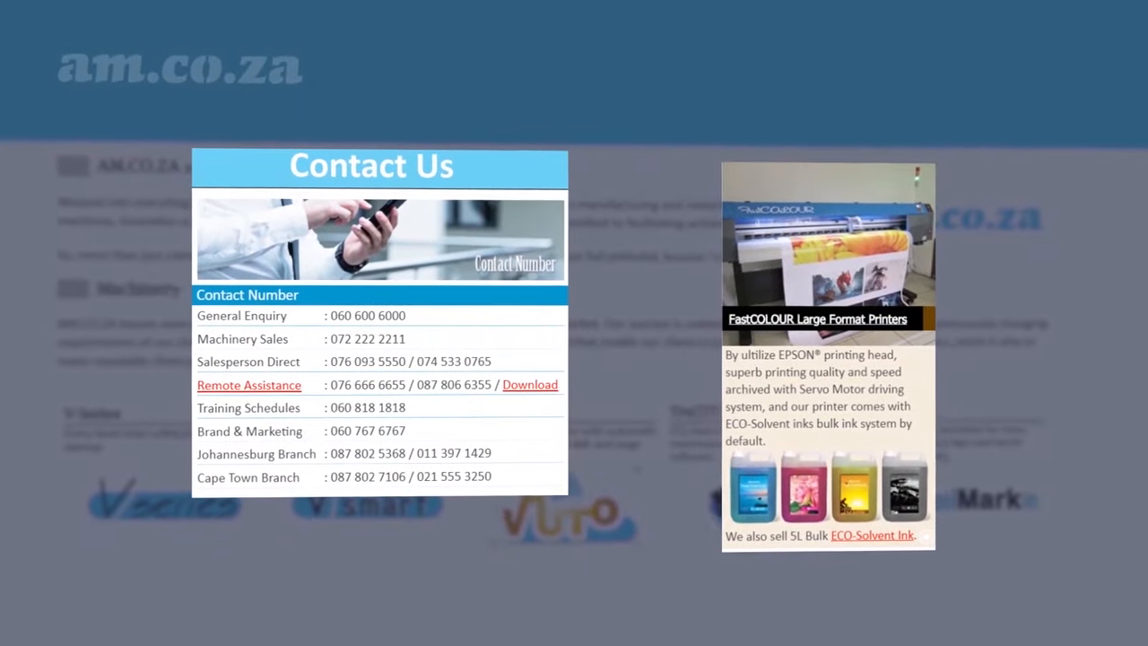
pyautogui.write('am.co.za')
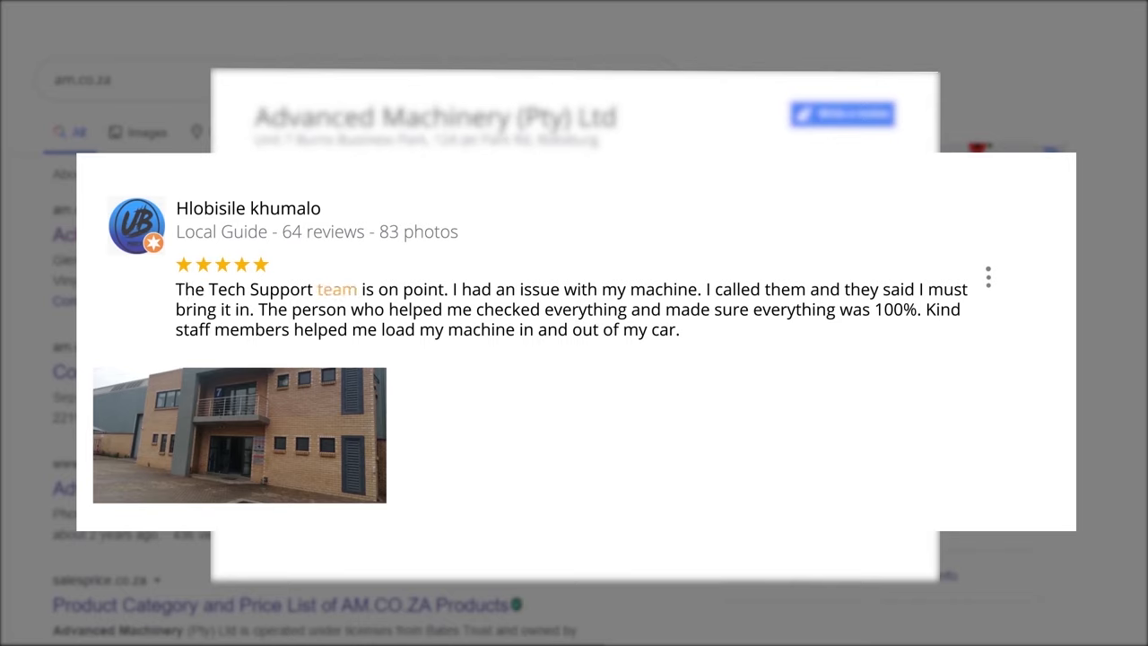
pyautogui.moveTo(580, 289)
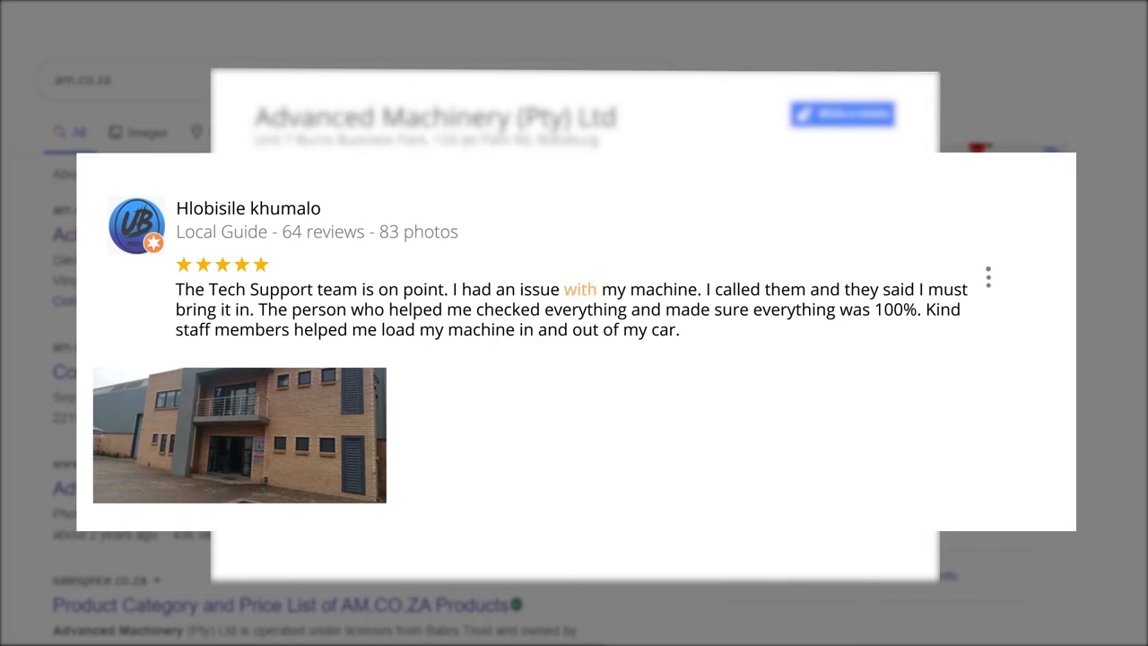